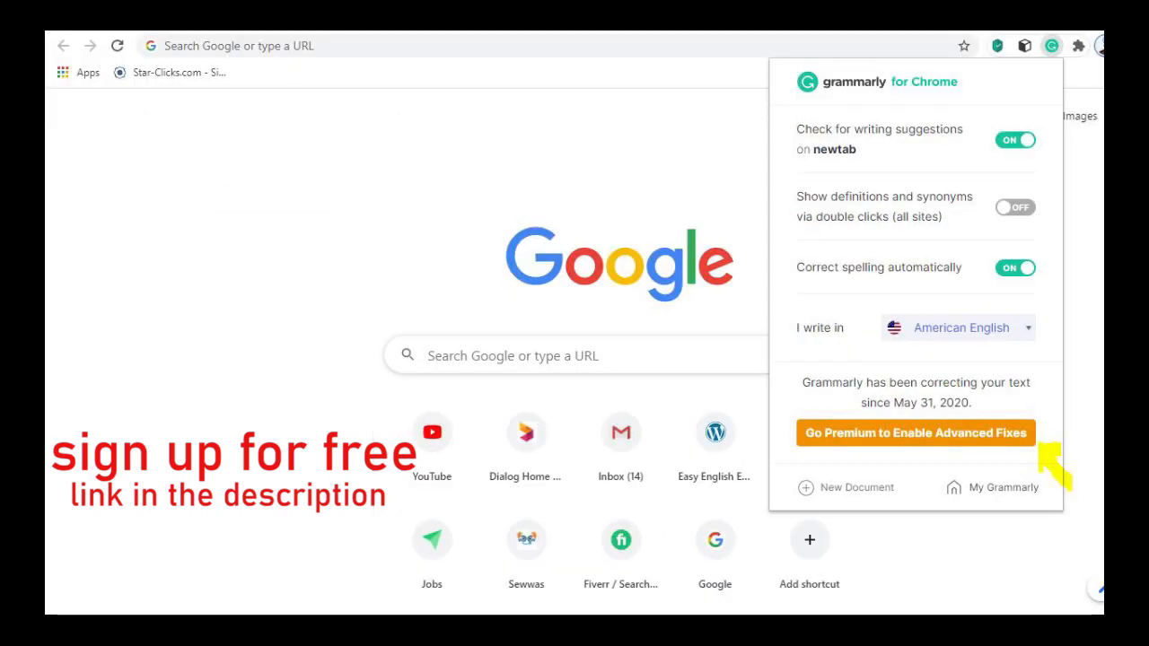
- Open the My Grammarly dashboard, then the 'Grammarly: Free Online' home page
{"action": "left_click", "coordinate": [991, 488]}
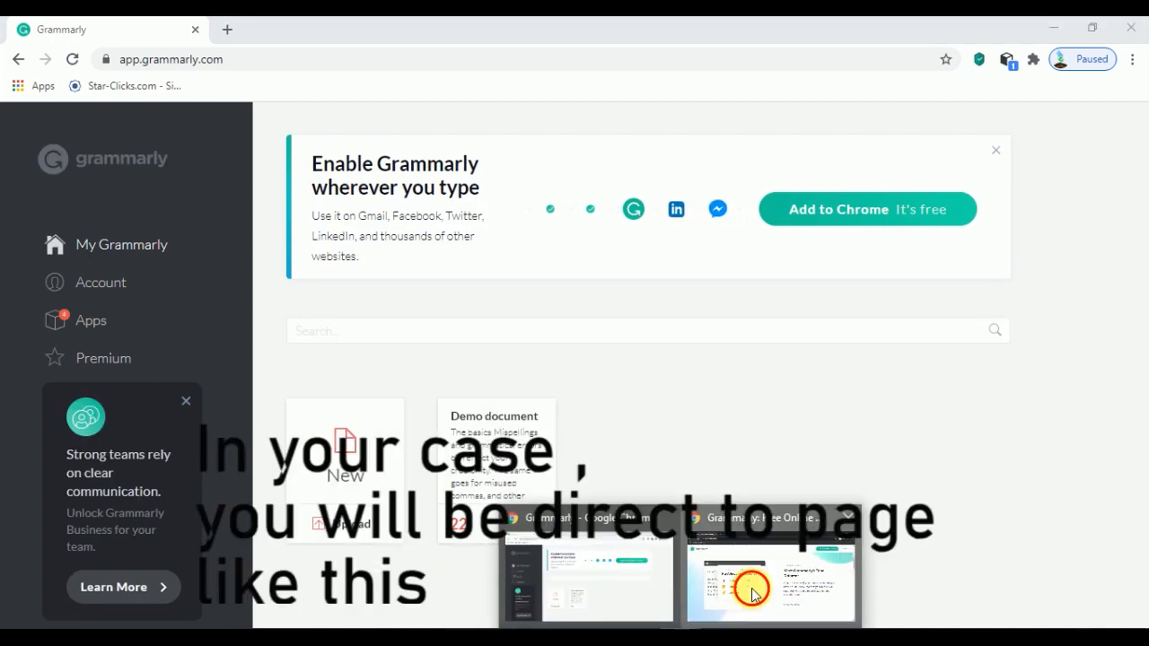
{"action": "left_click", "coordinate": [752, 588]}
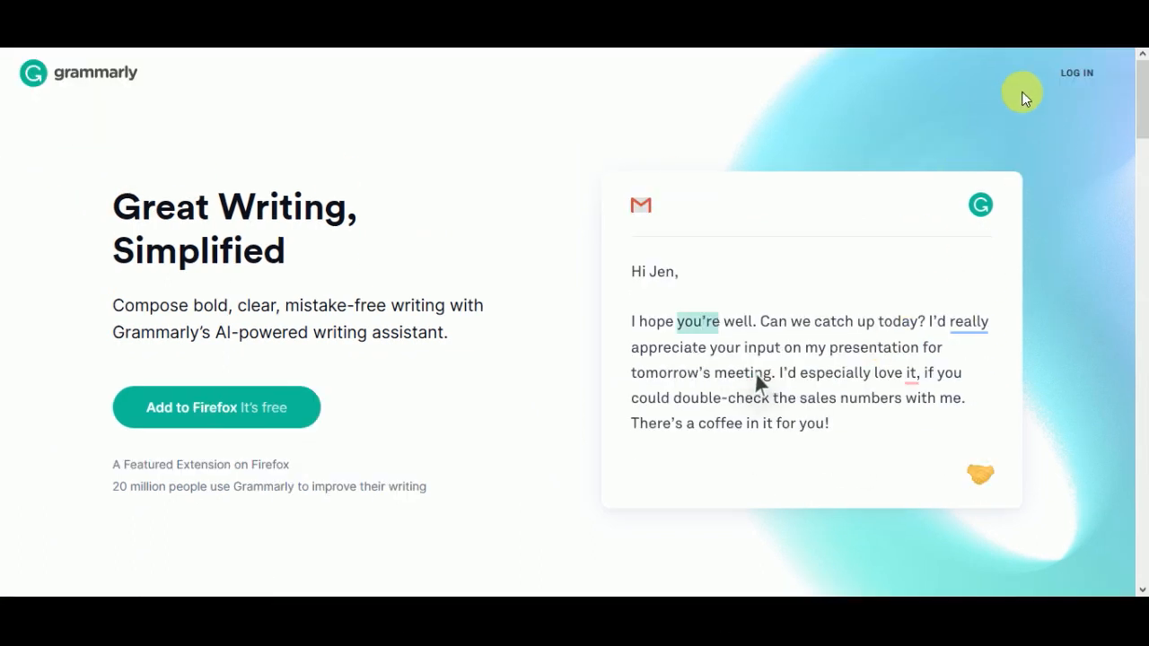
- Open the Grammarly sign-up form from LOG IN and focus its Email field
{"action": "left_click", "coordinate": [1076, 73]}
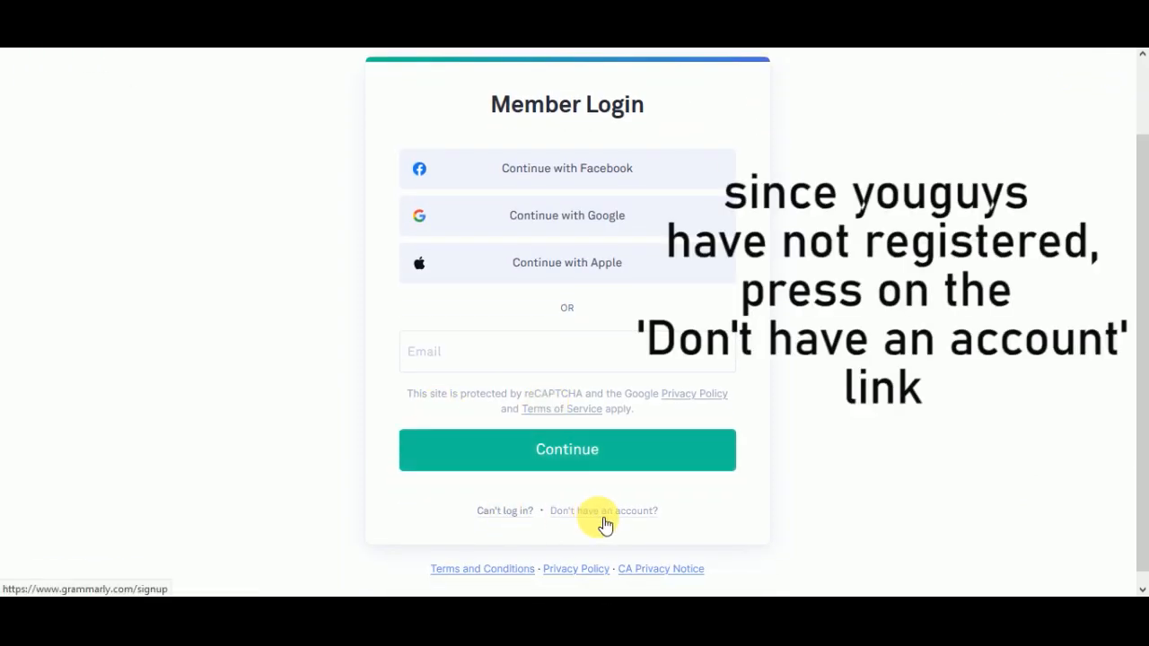
{"action": "left_click", "coordinate": [603, 510]}
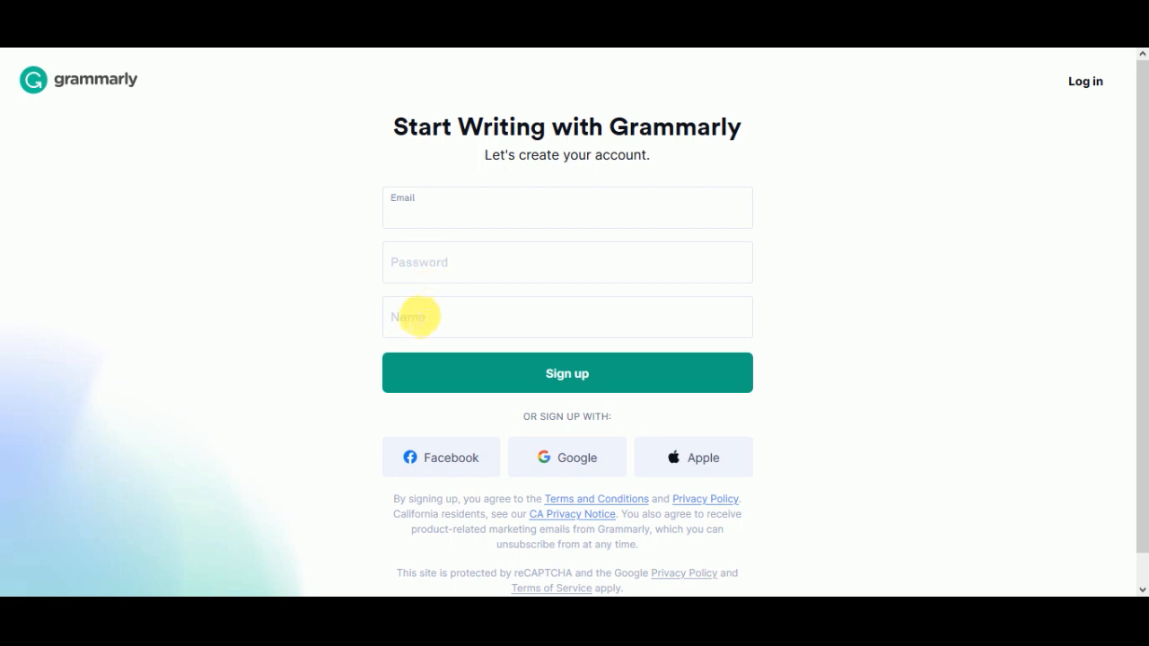
{"action": "left_click", "coordinate": [567, 207]}
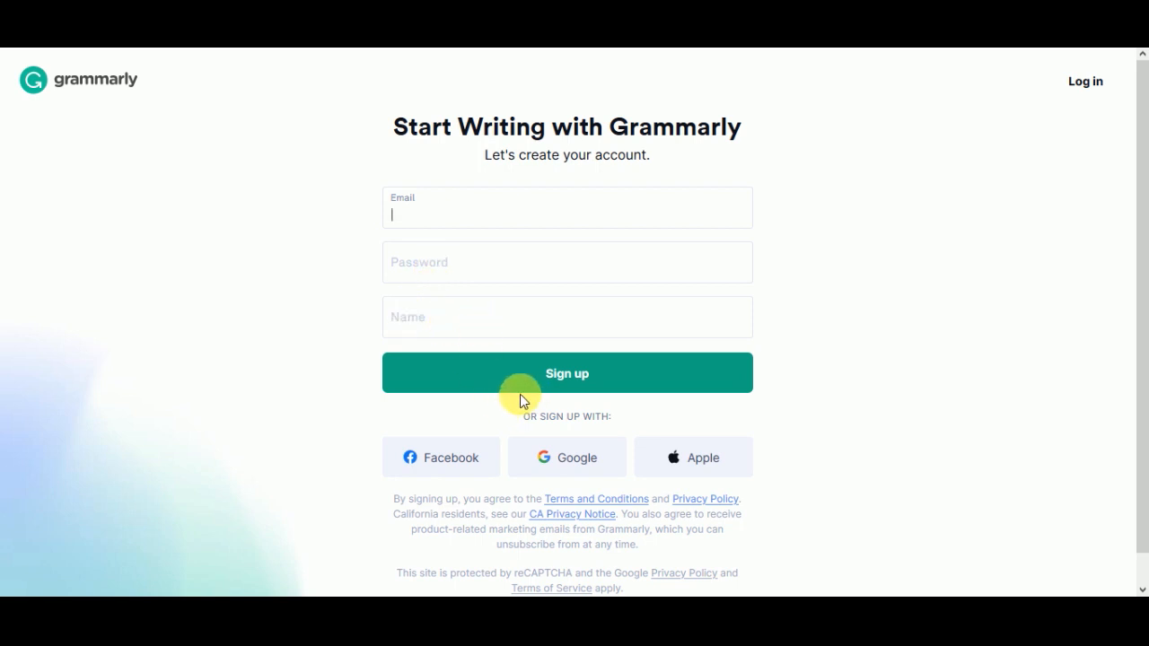
{"action": "mouse_move", "coordinate": [518, 399]}
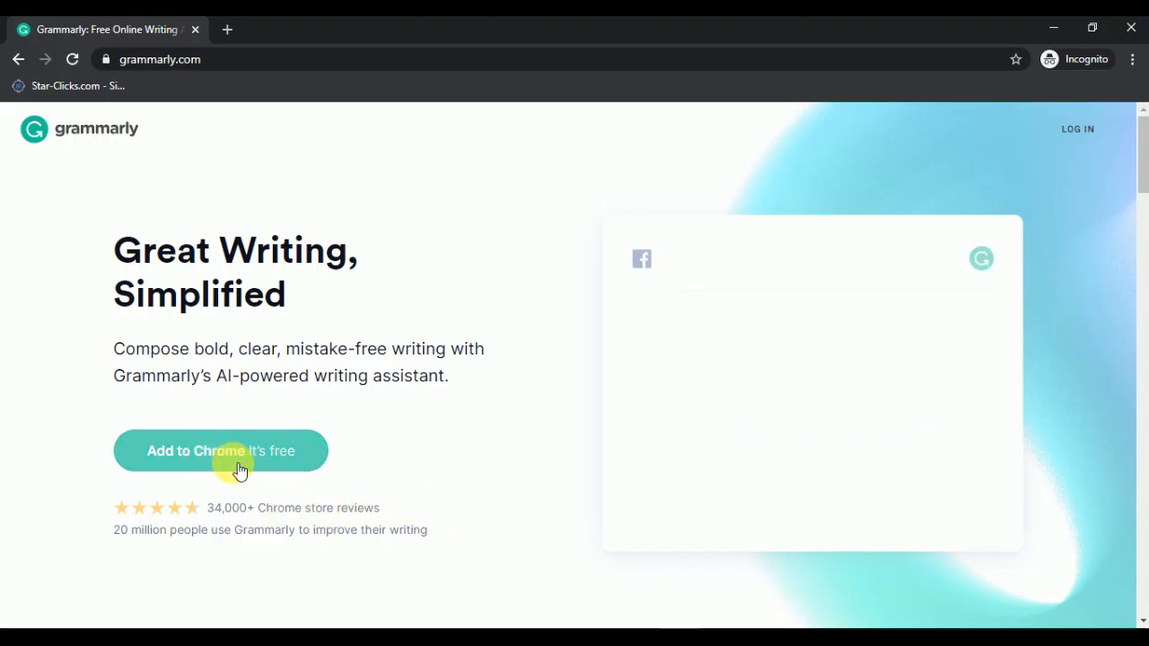
- Add Grammarly for Chrome from the Chrome Web Store and approve its permissions
{"action": "left_click", "coordinate": [220, 450]}
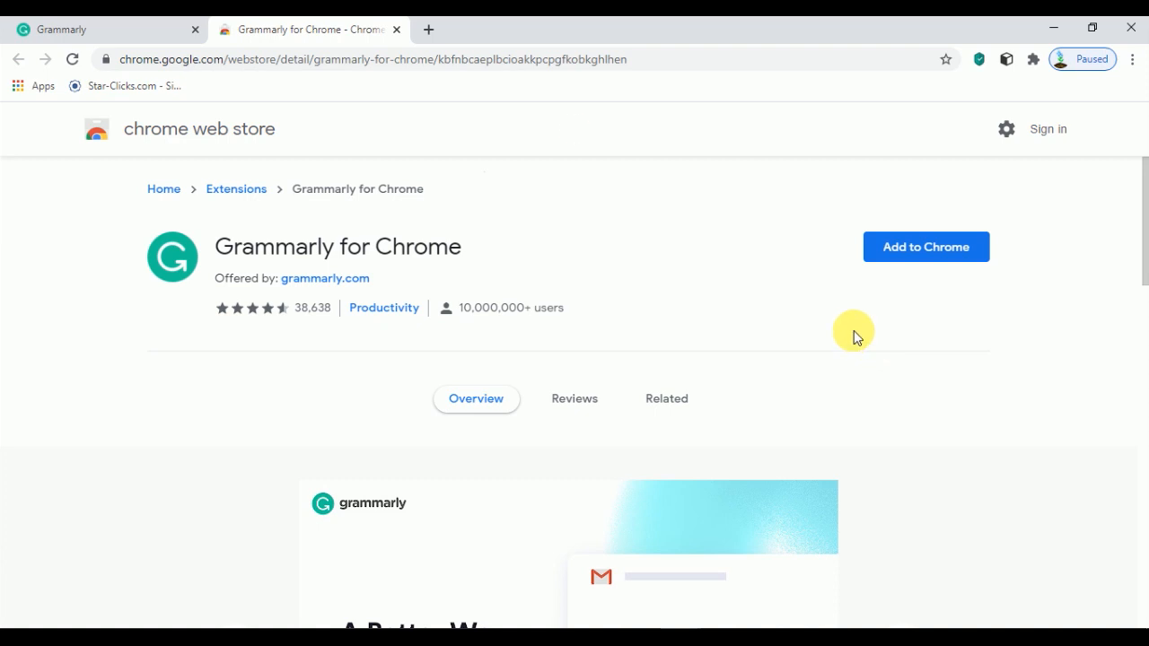
{"action": "mouse_move", "coordinate": [926, 247]}
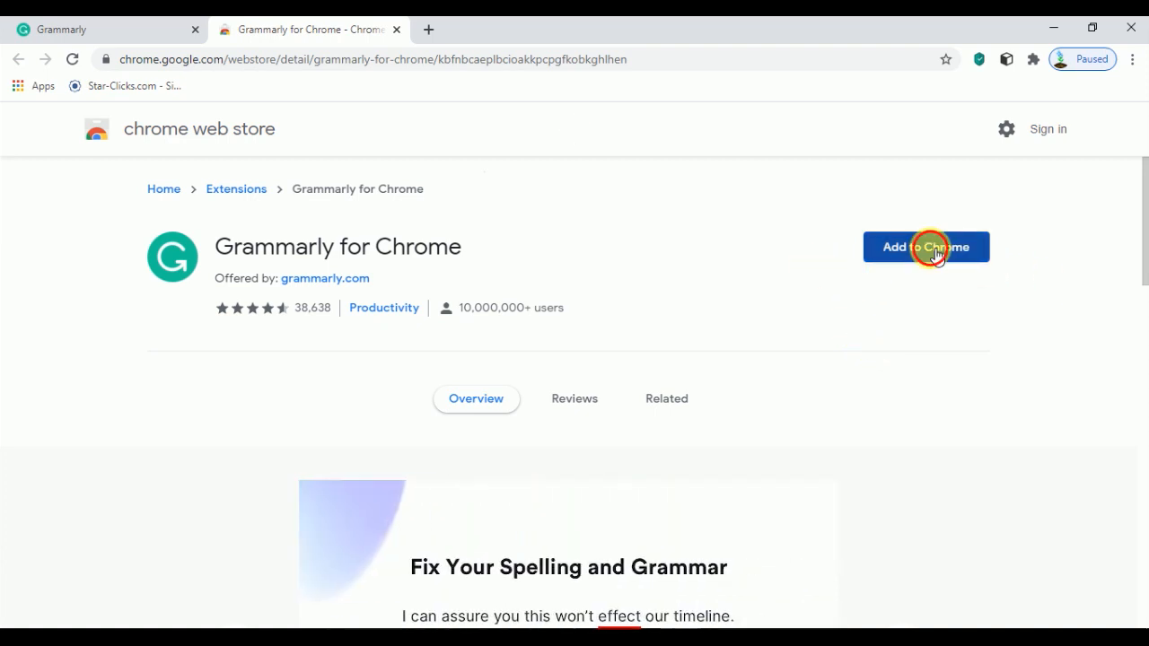
{"action": "left_click", "coordinate": [925, 247]}
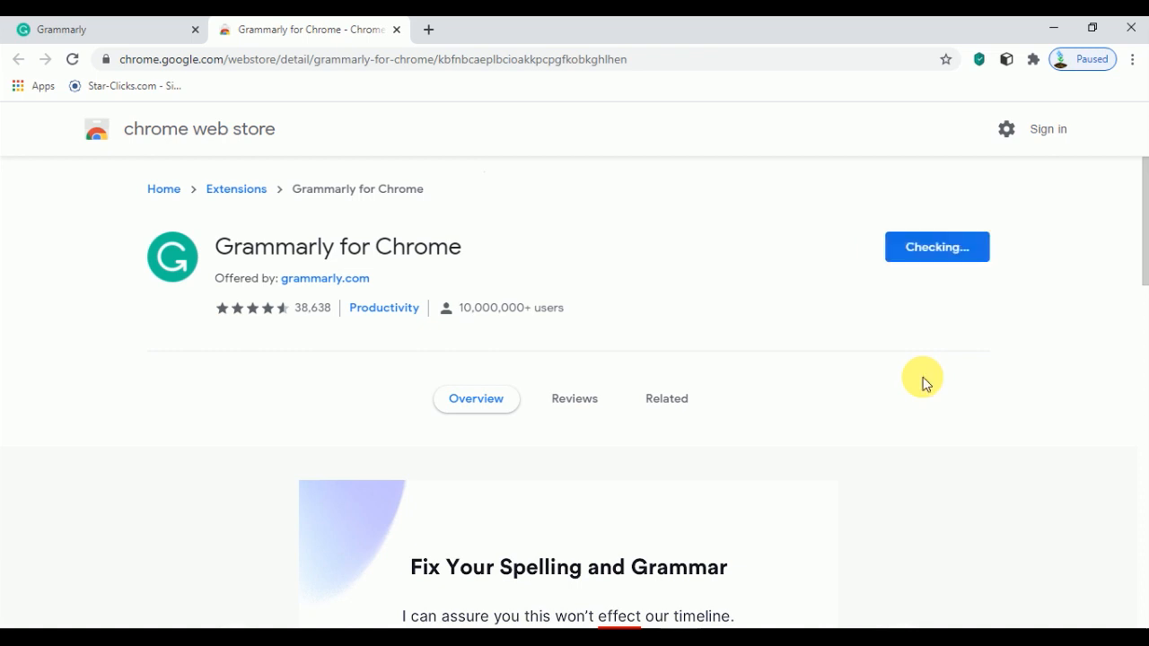
{"action": "left_click", "coordinate": [936, 247]}
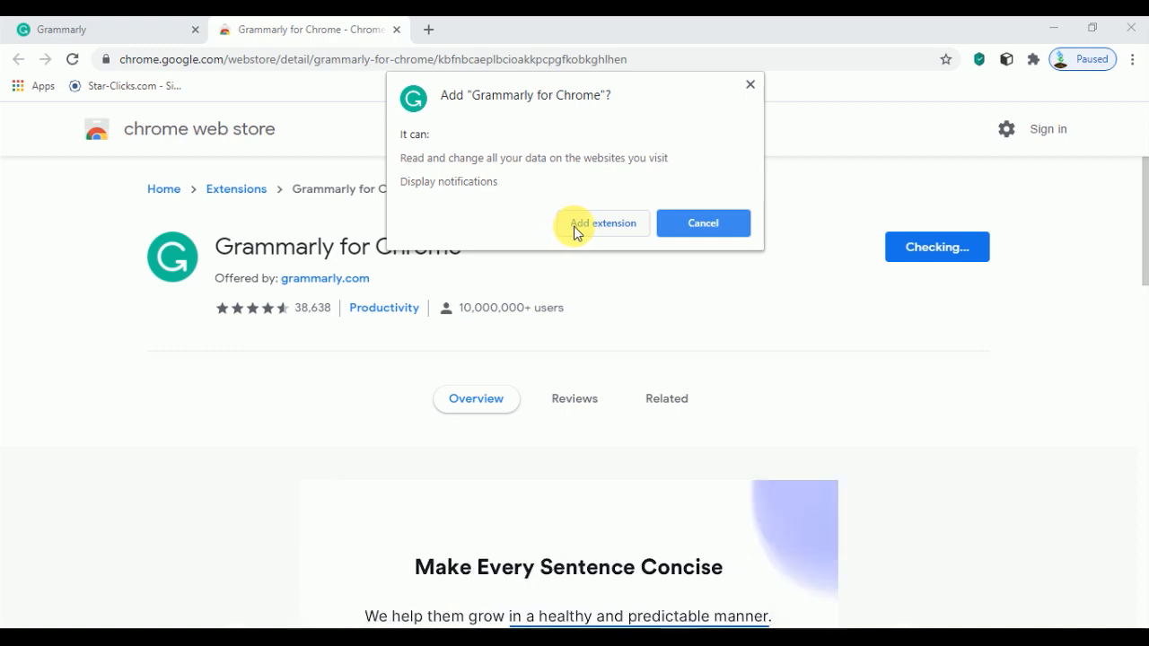
{"action": "mouse_move", "coordinate": [601, 230]}
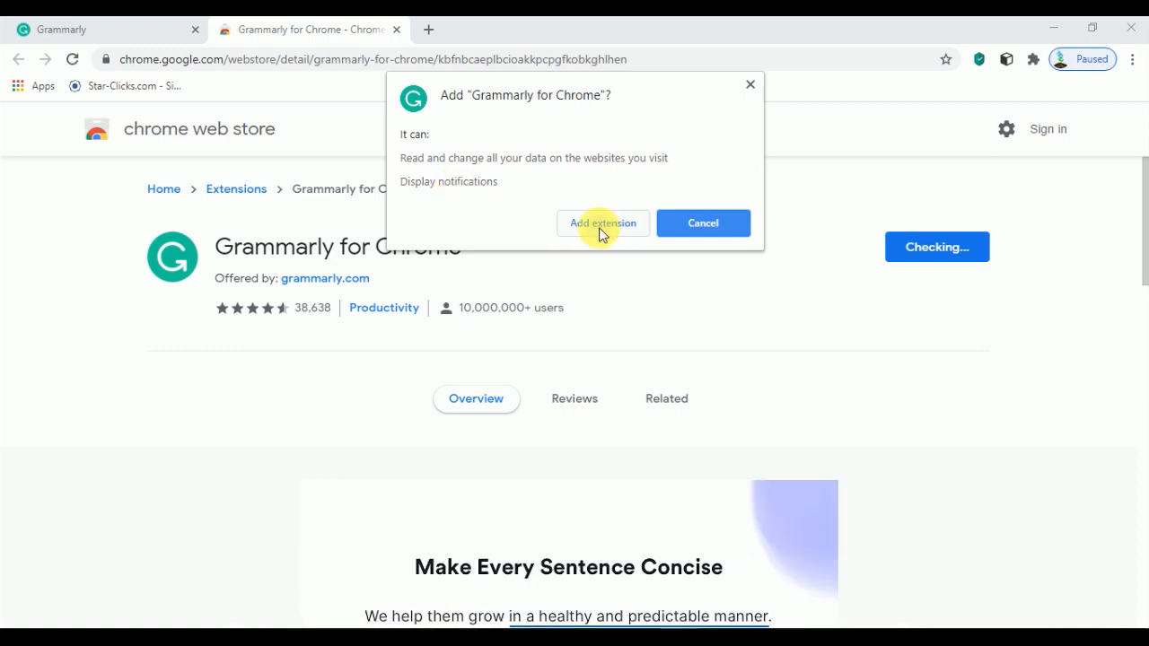
{"action": "left_click", "coordinate": [603, 223]}
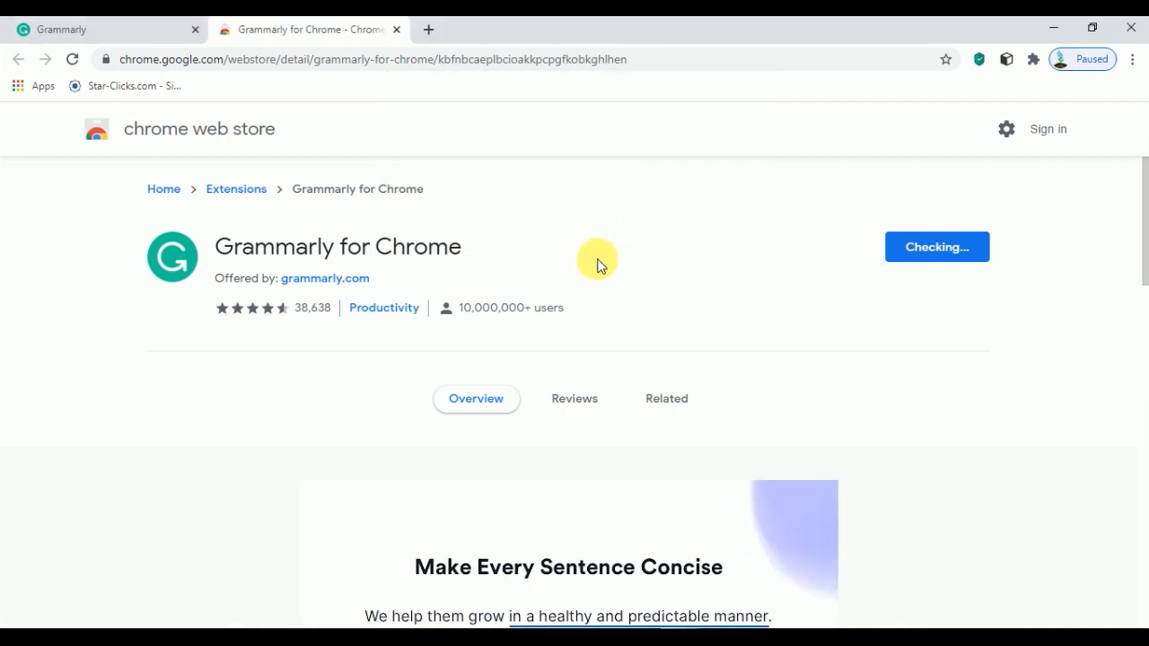
{"action": "left_click", "coordinate": [936, 247]}
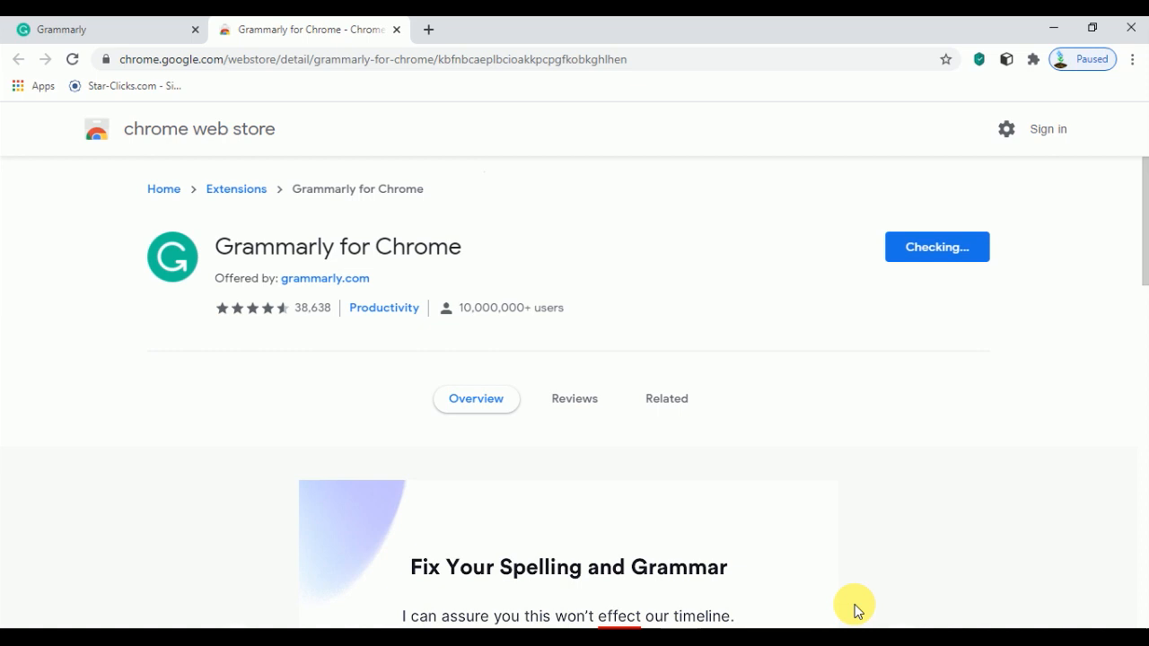
{"action": "mouse_move", "coordinate": [869, 519]}
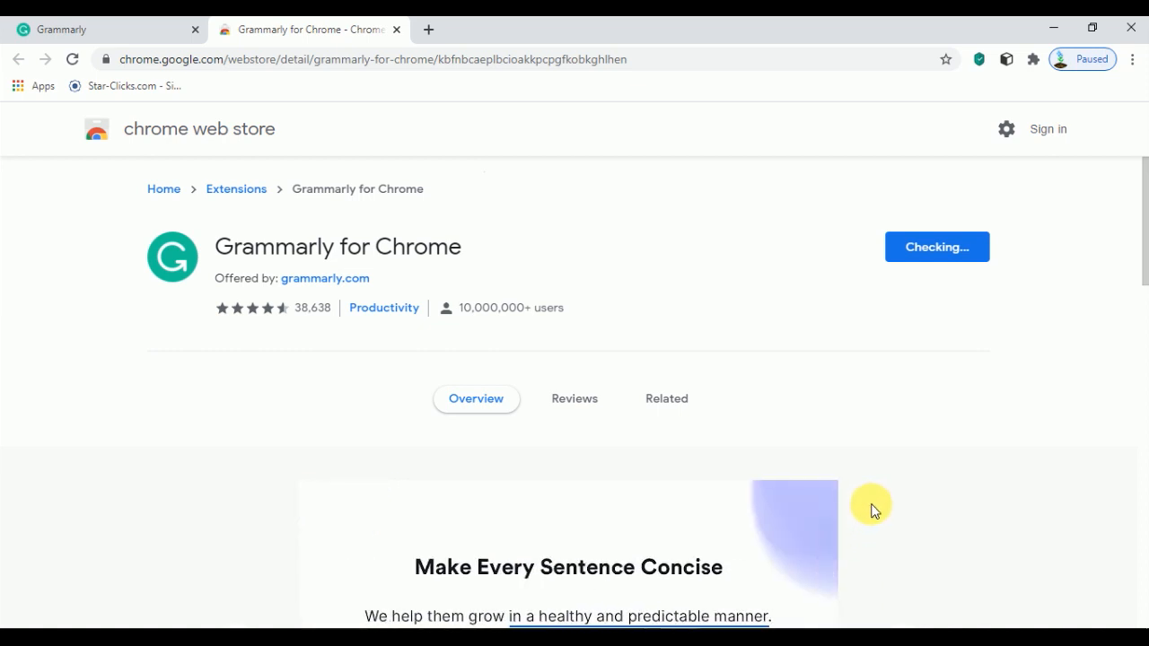
{"action": "mouse_move", "coordinate": [1015, 81]}
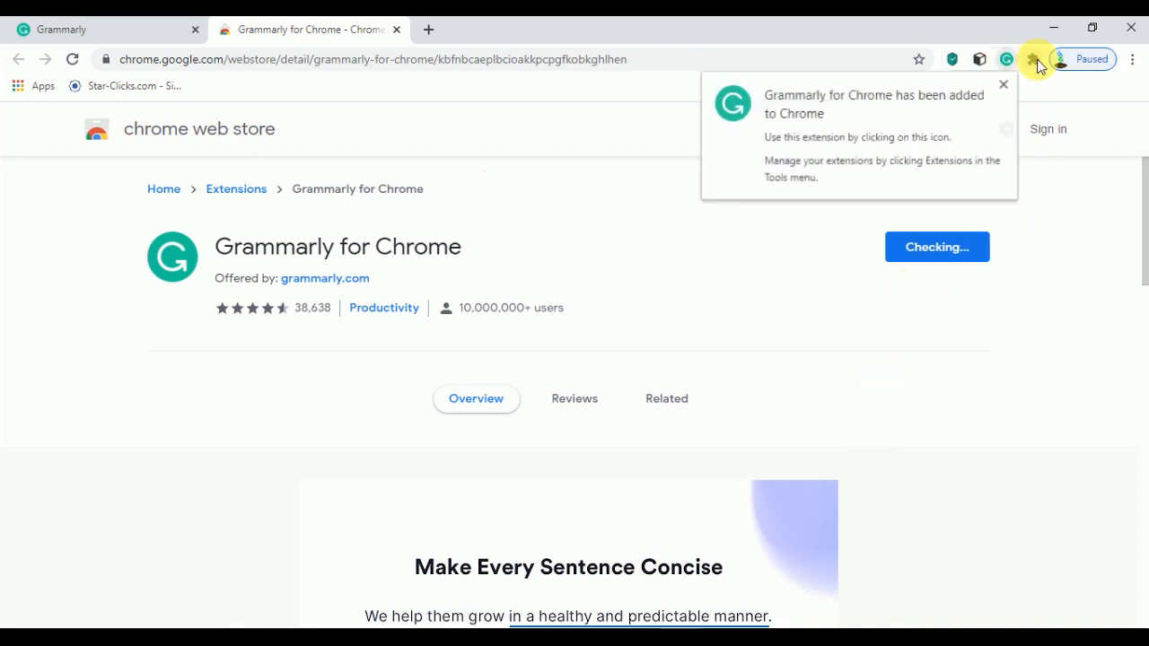
- Dismiss the 'added to Chrome' notice and open the Grammarly toolbar panel
{"action": "left_click", "coordinate": [666, 398]}
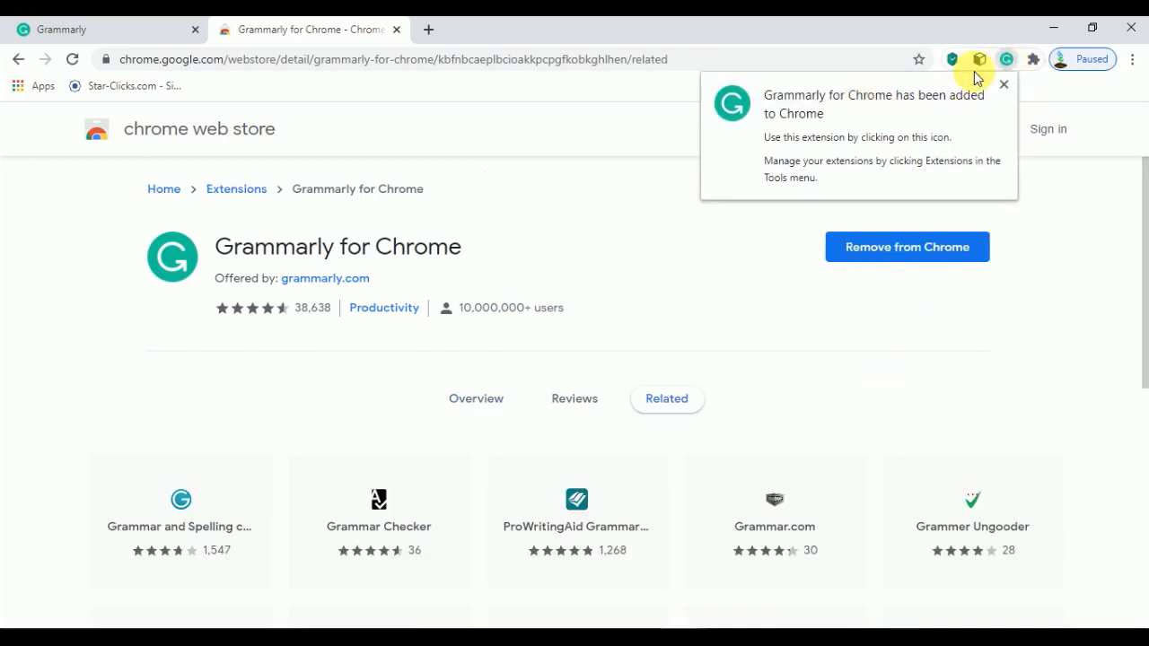
{"action": "mouse_move", "coordinate": [825, 126]}
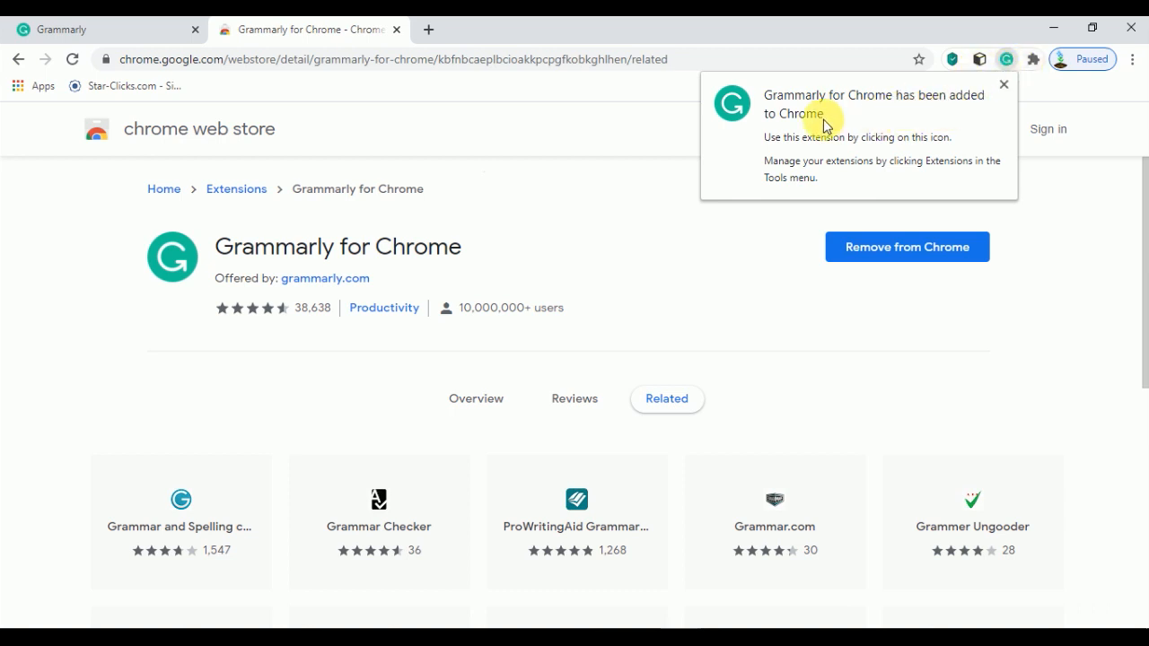
{"action": "left_click", "coordinate": [1031, 60]}
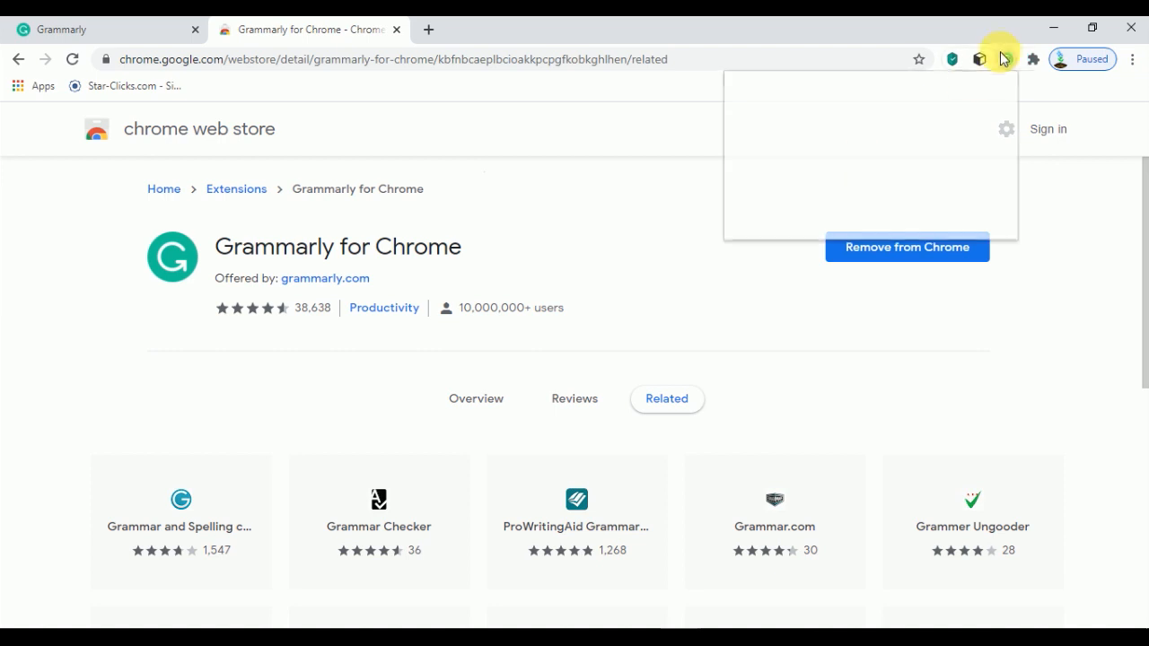
{"action": "left_click", "coordinate": [907, 247]}
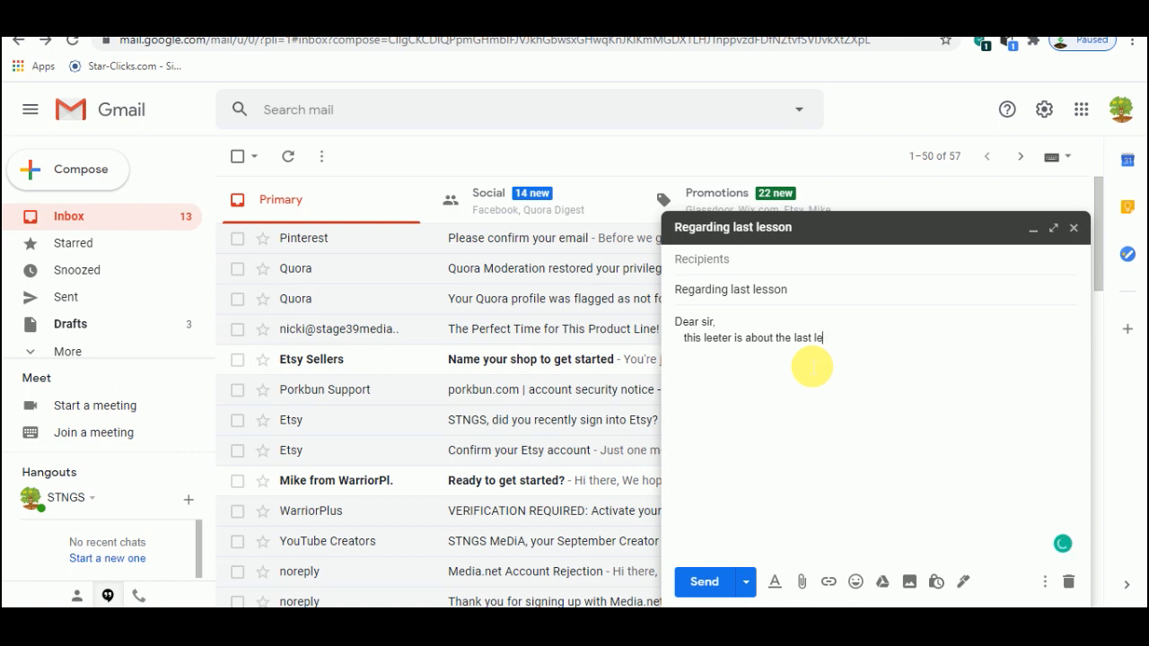
- Complete the word 'lesson' in the Gmail draft body
{"action": "type", "text": "sson"}
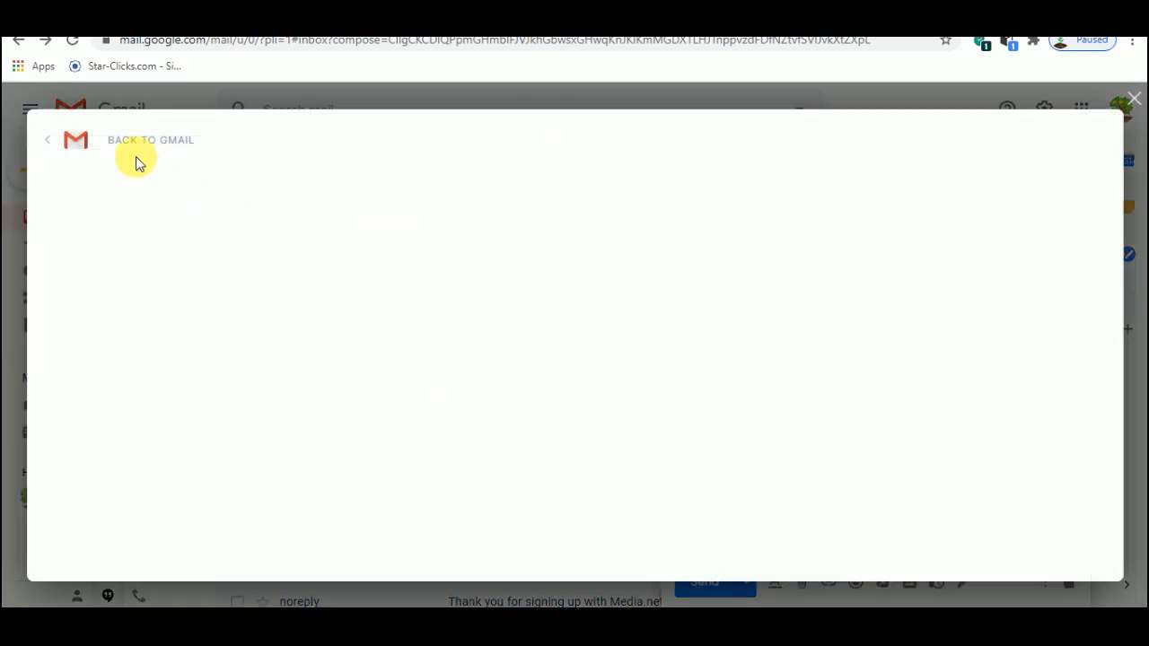
{"action": "mouse_move", "coordinate": [222, 232]}
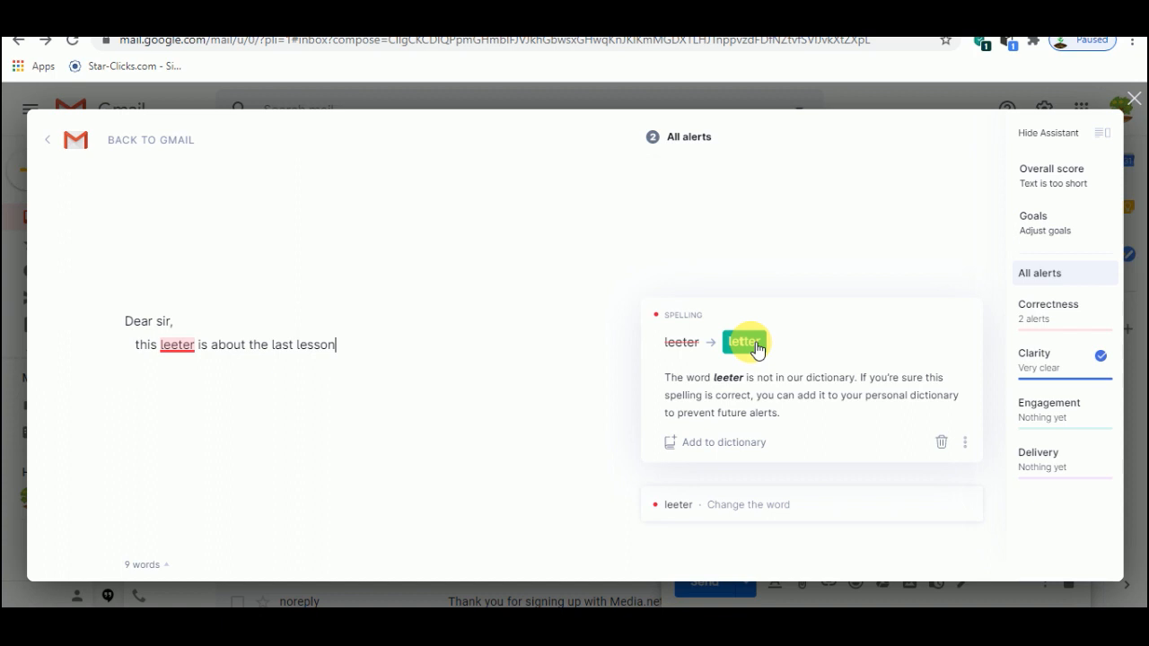
- Fix 'leeter' to 'letter', return to Gmail, and open the Facebook post in Grammarly
{"action": "left_click", "coordinate": [744, 342]}
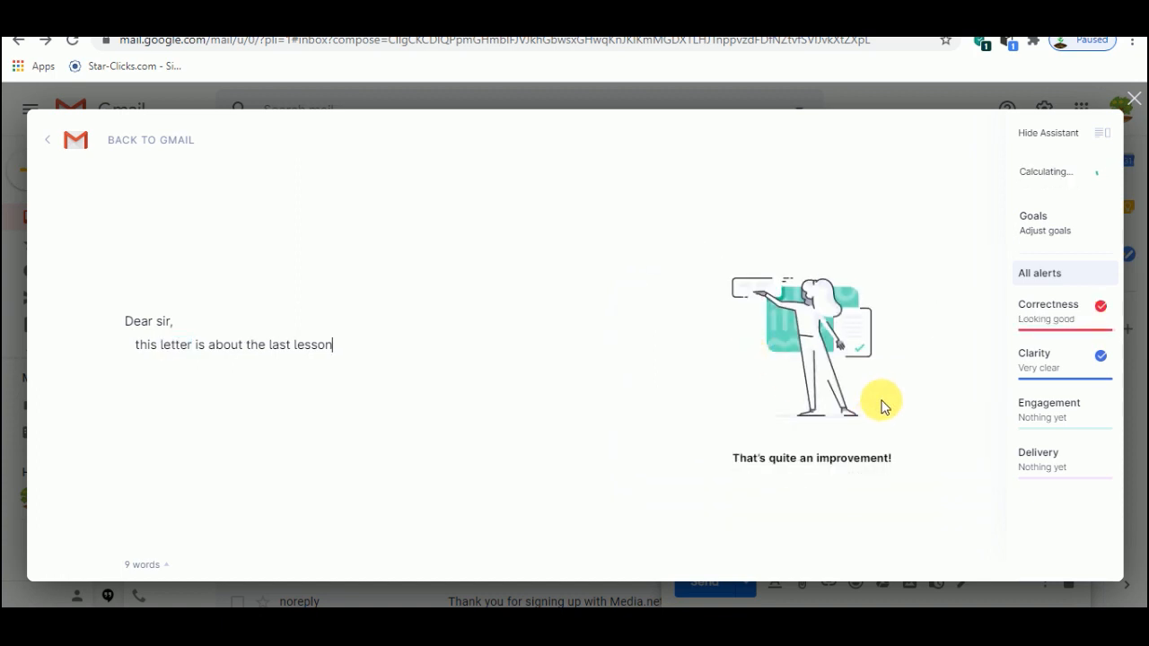
{"action": "mouse_move", "coordinate": [924, 400]}
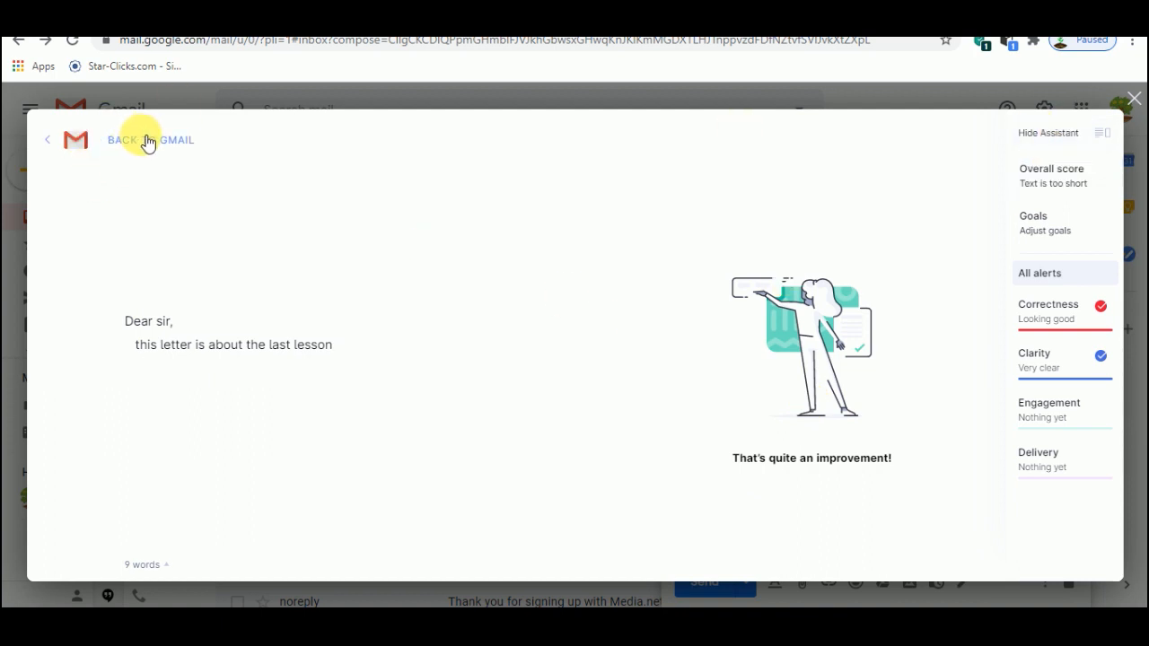
{"action": "left_click", "coordinate": [150, 140]}
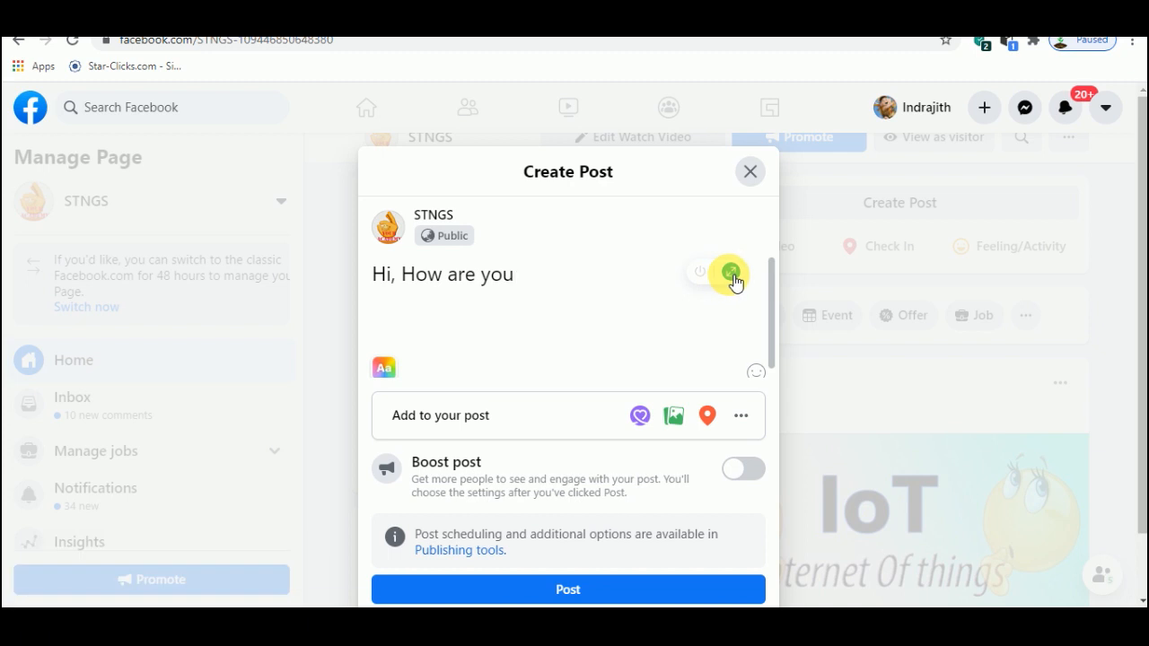
{"action": "left_click", "coordinate": [731, 272]}
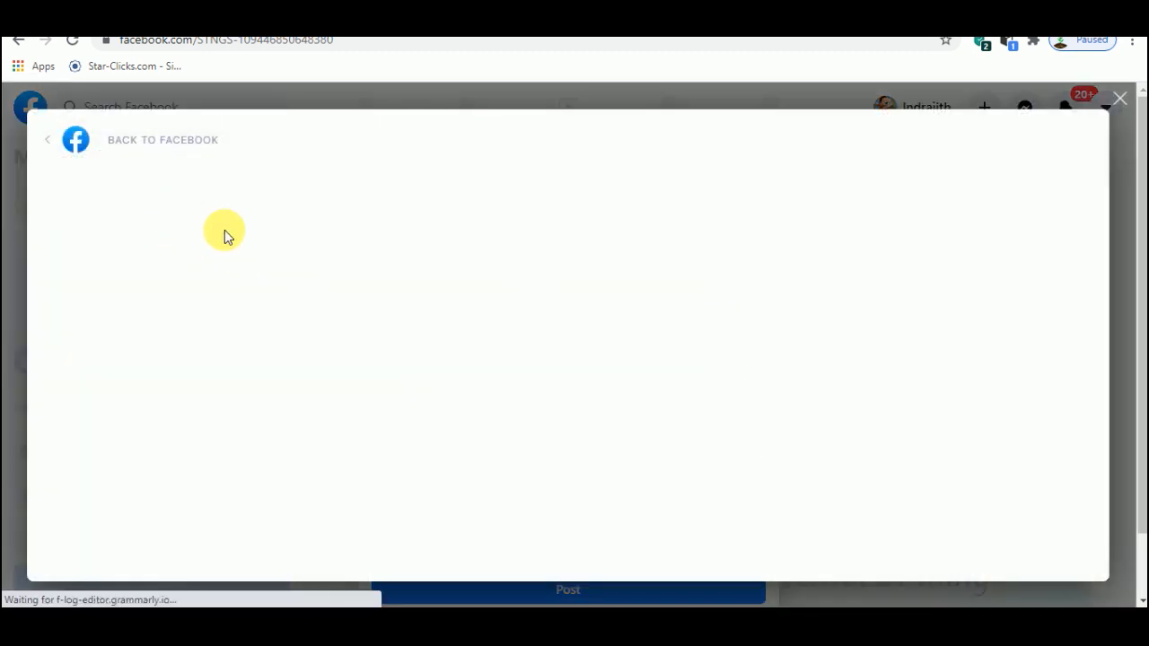
- Type 'Hi, How are you' followed by the misspelled word 'nerr'
{"action": "type", "text": "Hi, How are you"}
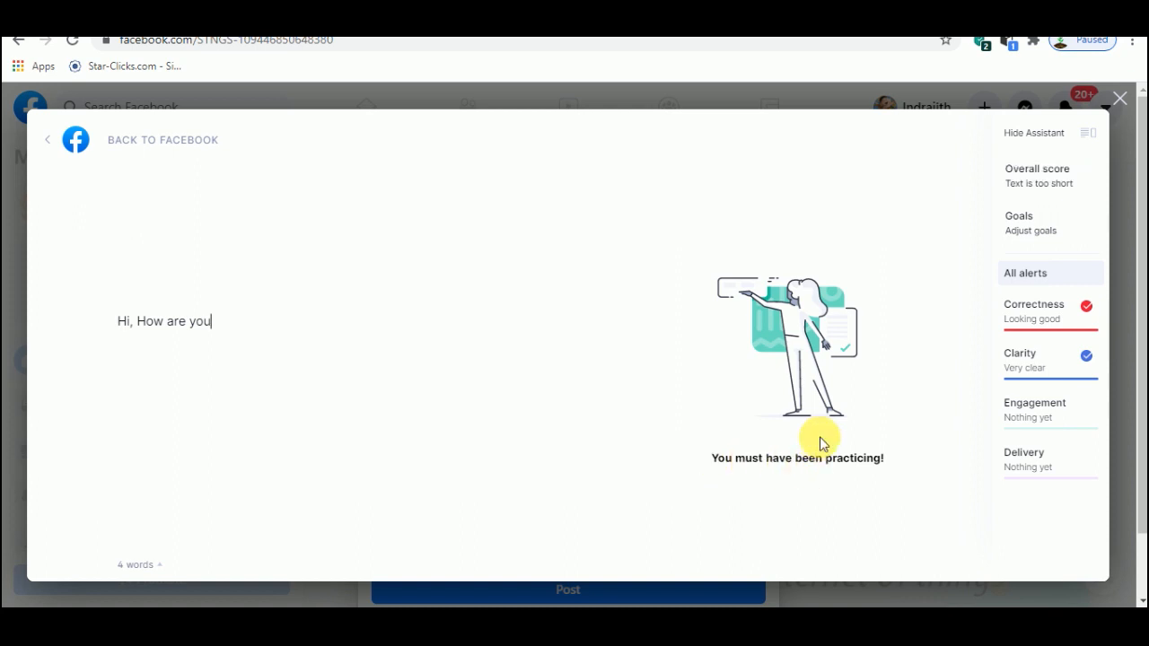
{"action": "type", "text": "n"}
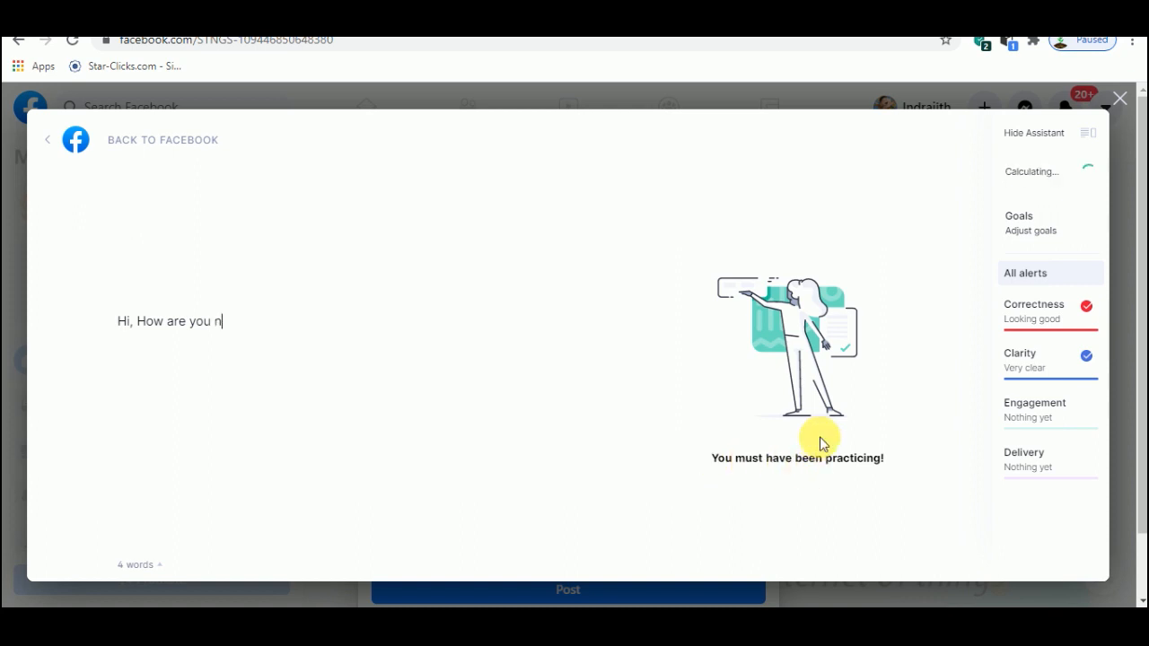
{"action": "type", "text": "err"}
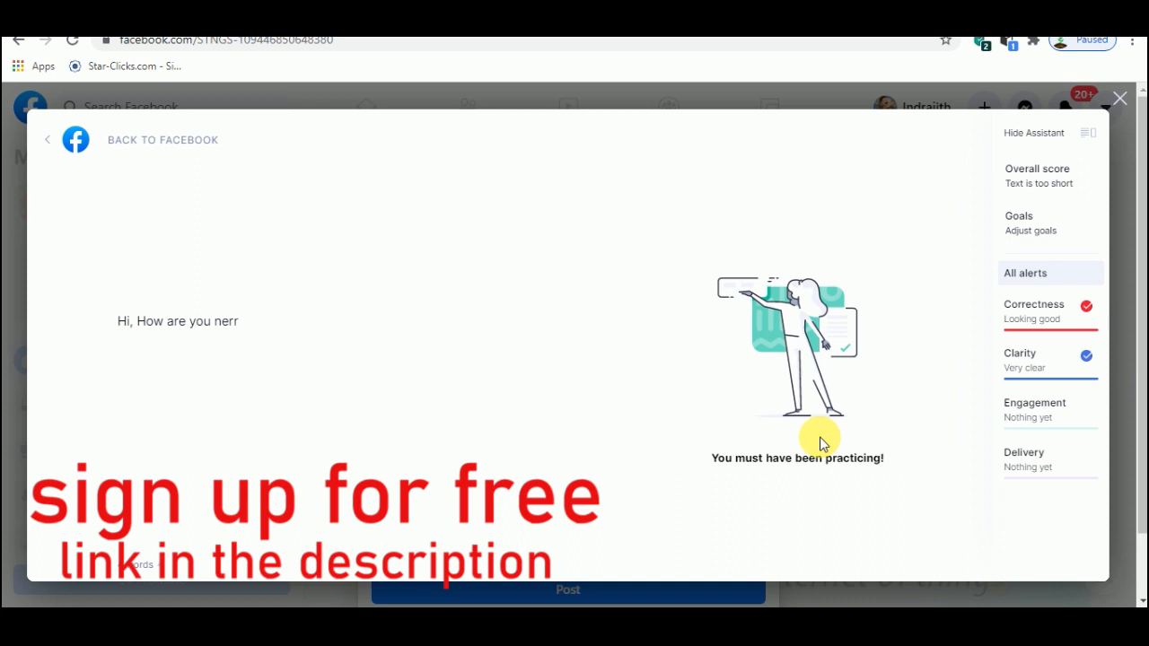